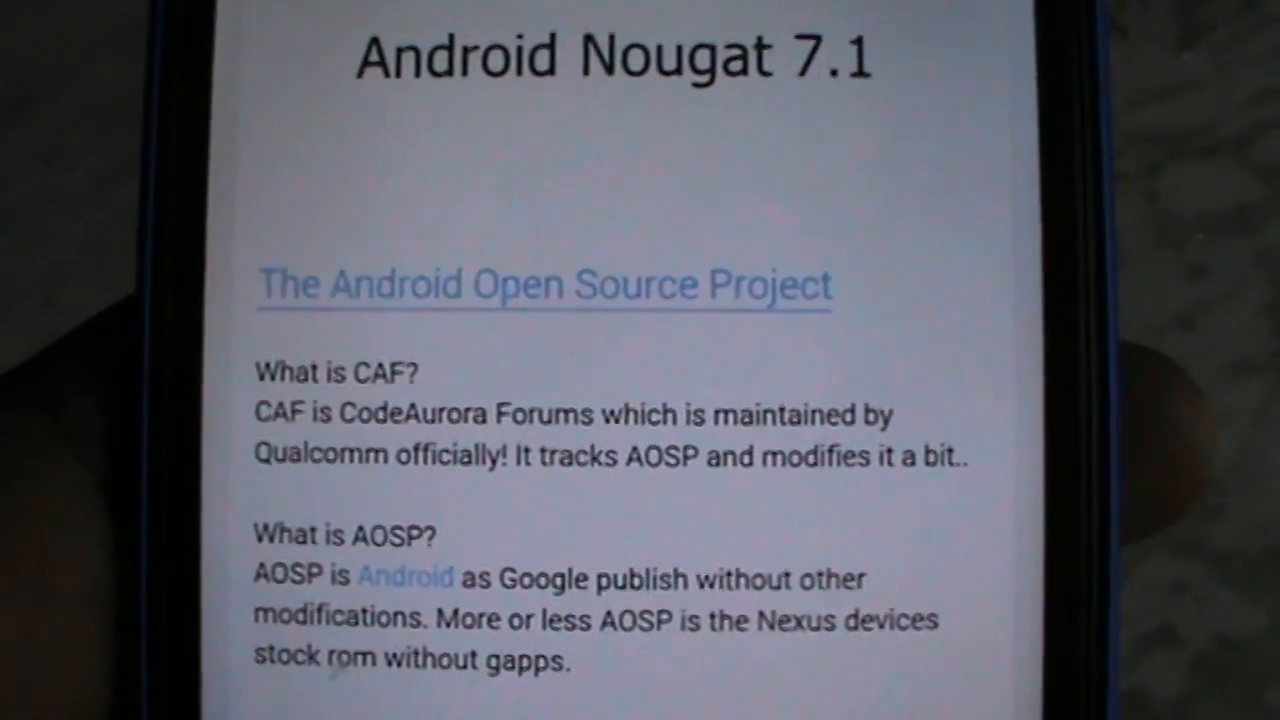
Power off the phone so it can boot into TWRP recovery.
scroll(down, 3)
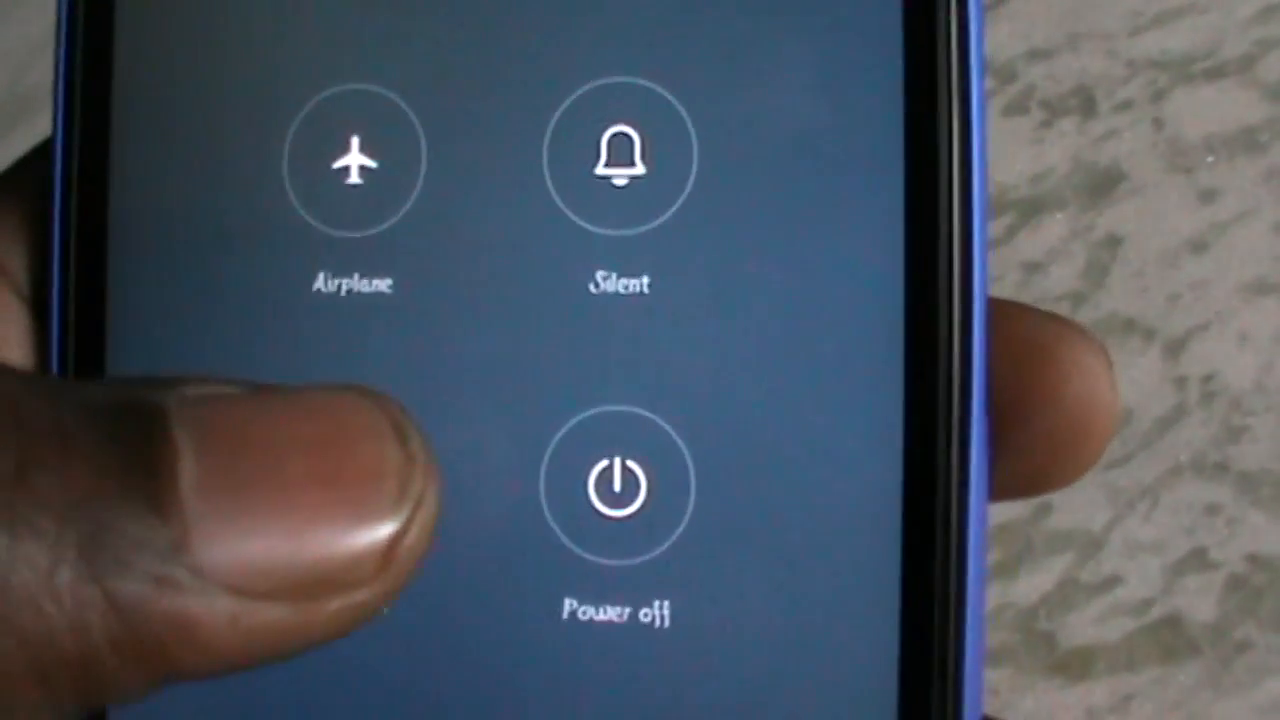
click(618, 488)
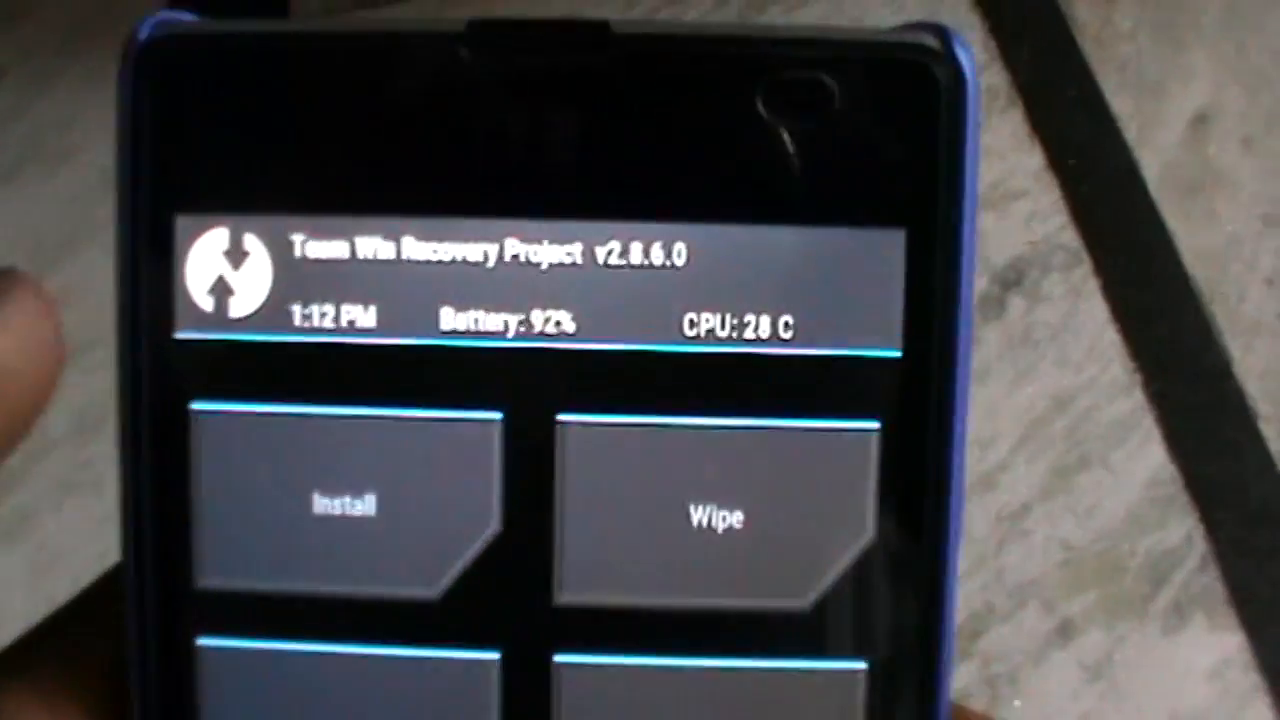
Choose Wipe on the TWRP home screen.
click(714, 518)
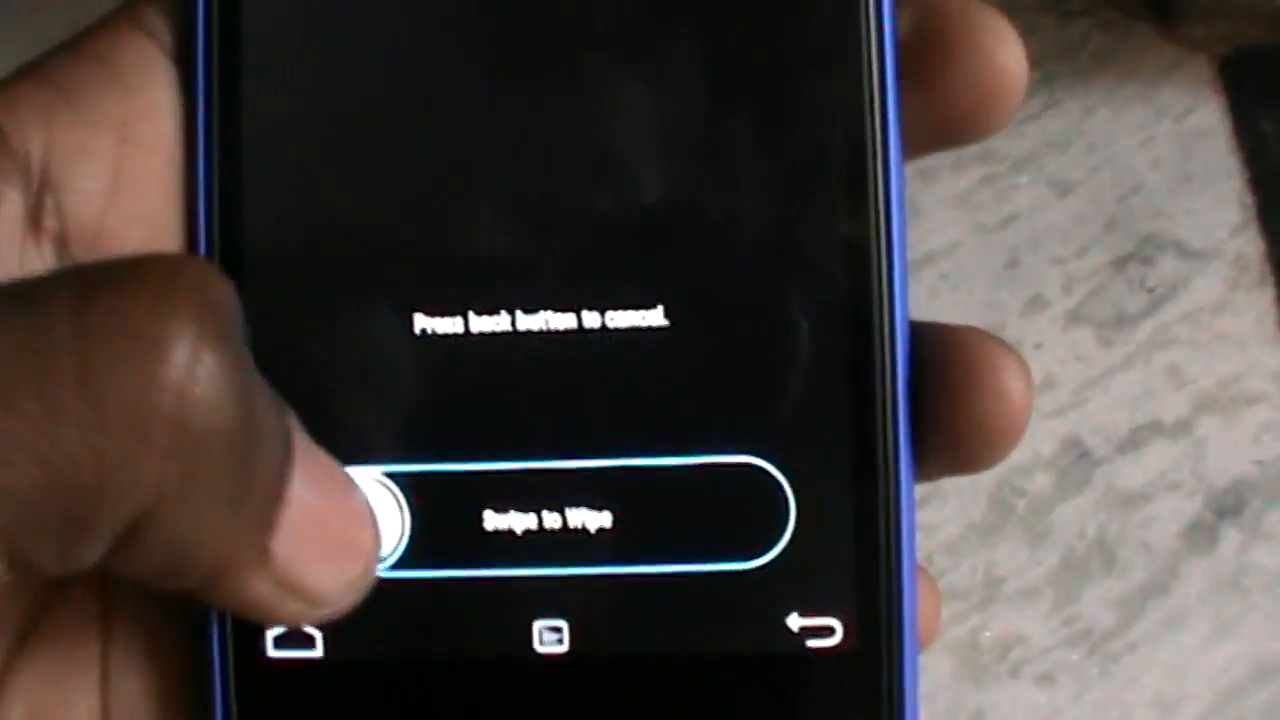
drag(380, 518, 760, 518)
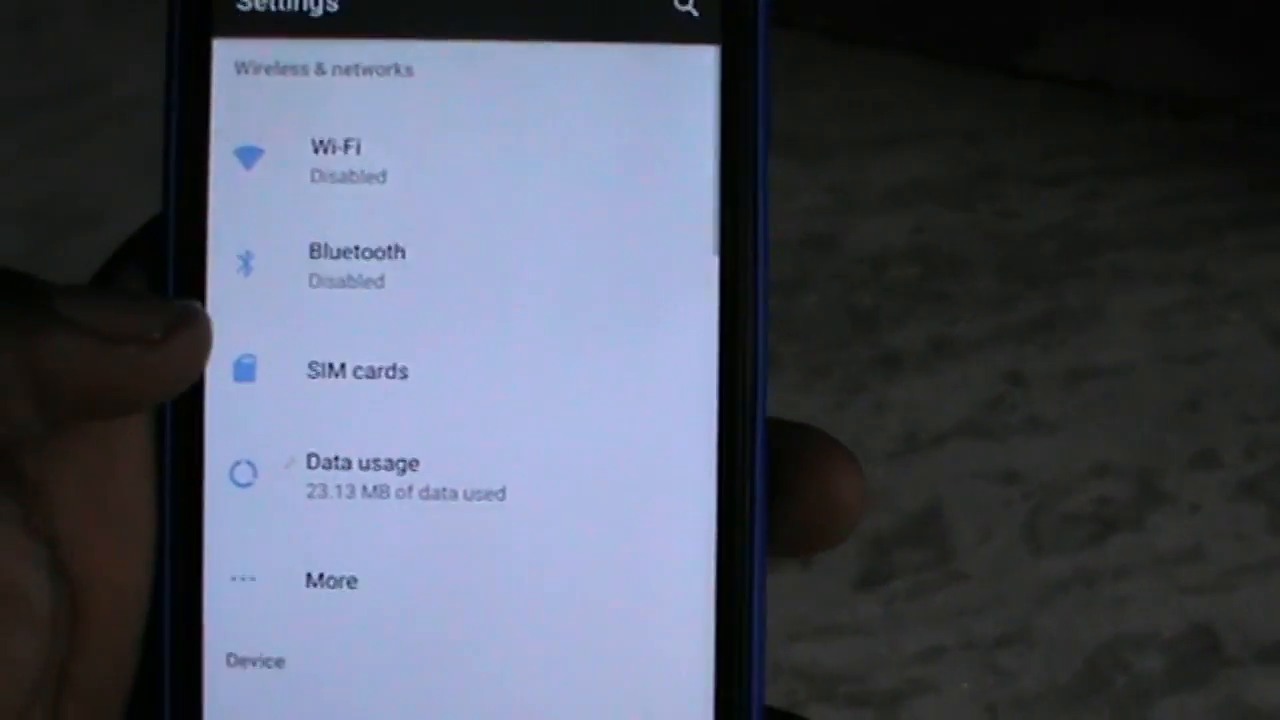
Scroll through About phone to view the 7.1.1 build, security patch and kernel.
scroll(down, 3)
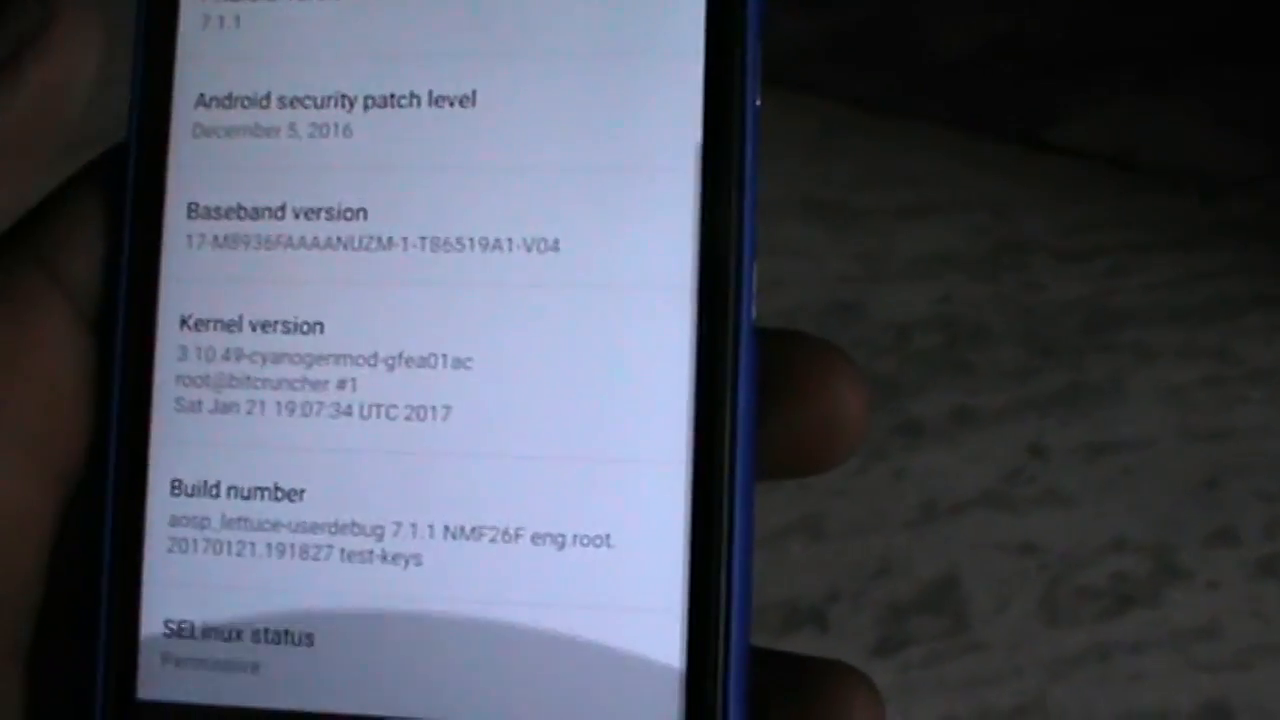
scroll(down, 3)
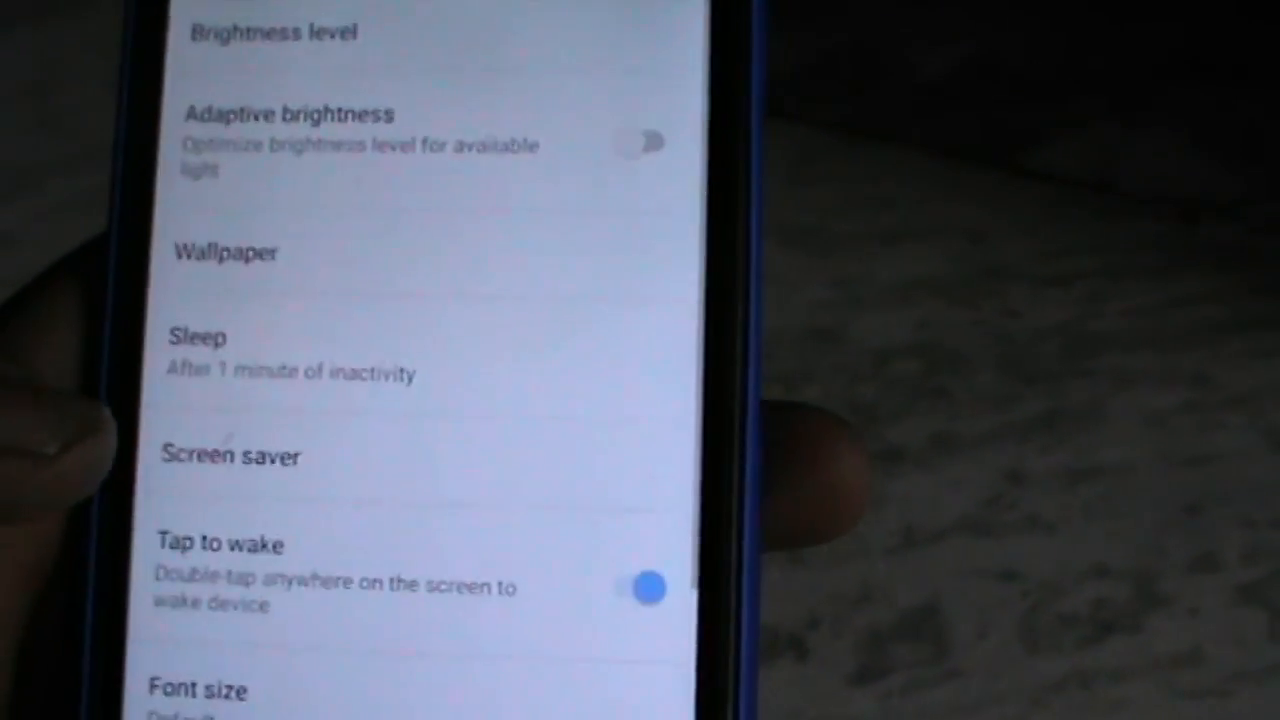
Browse the brightness, sleep and Tap to wake display options, then return to Settings.
scroll(down, 3)
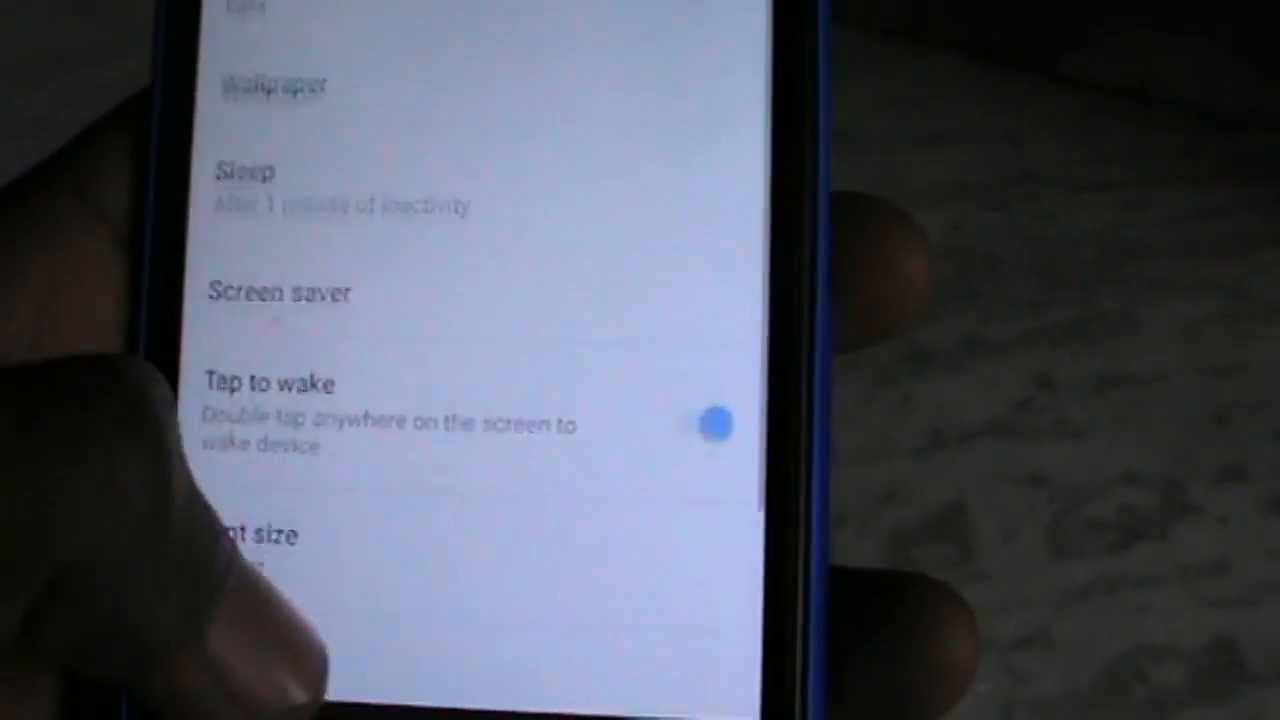
scroll(down, 3)
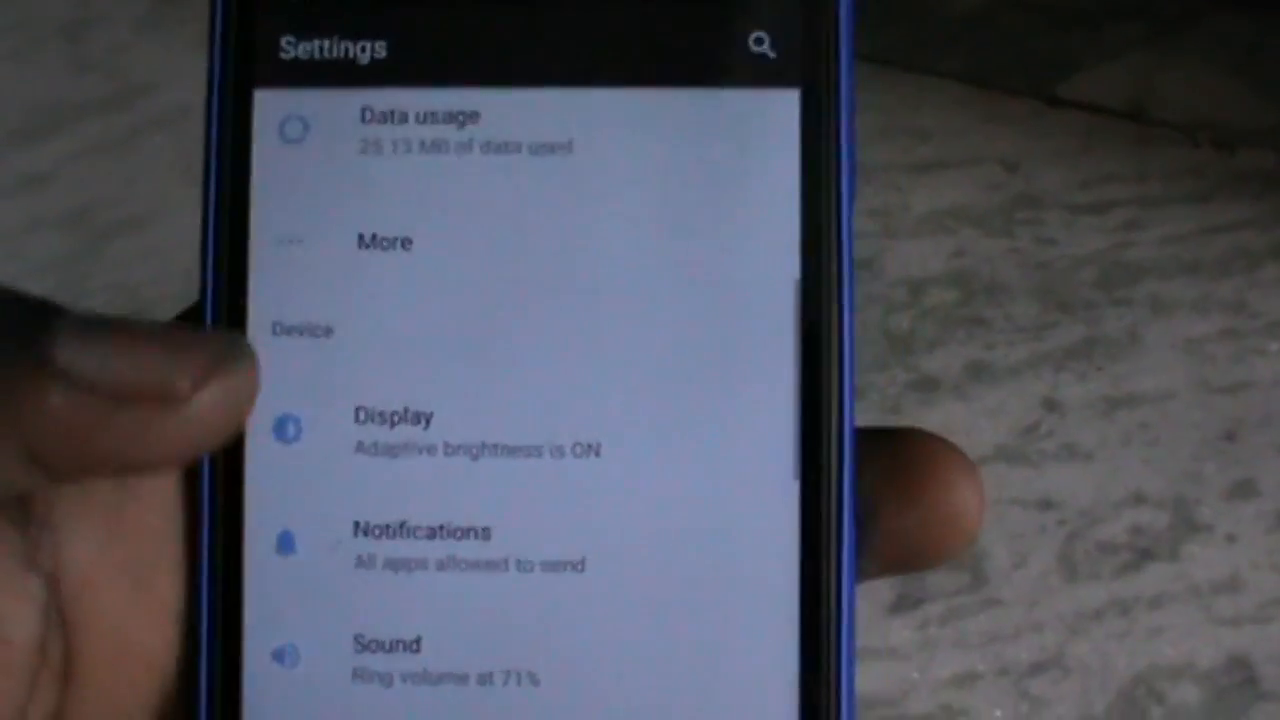
Close quick settings and view the JIO 4G cellular options down to Access Point Names.
scroll(down, 3)
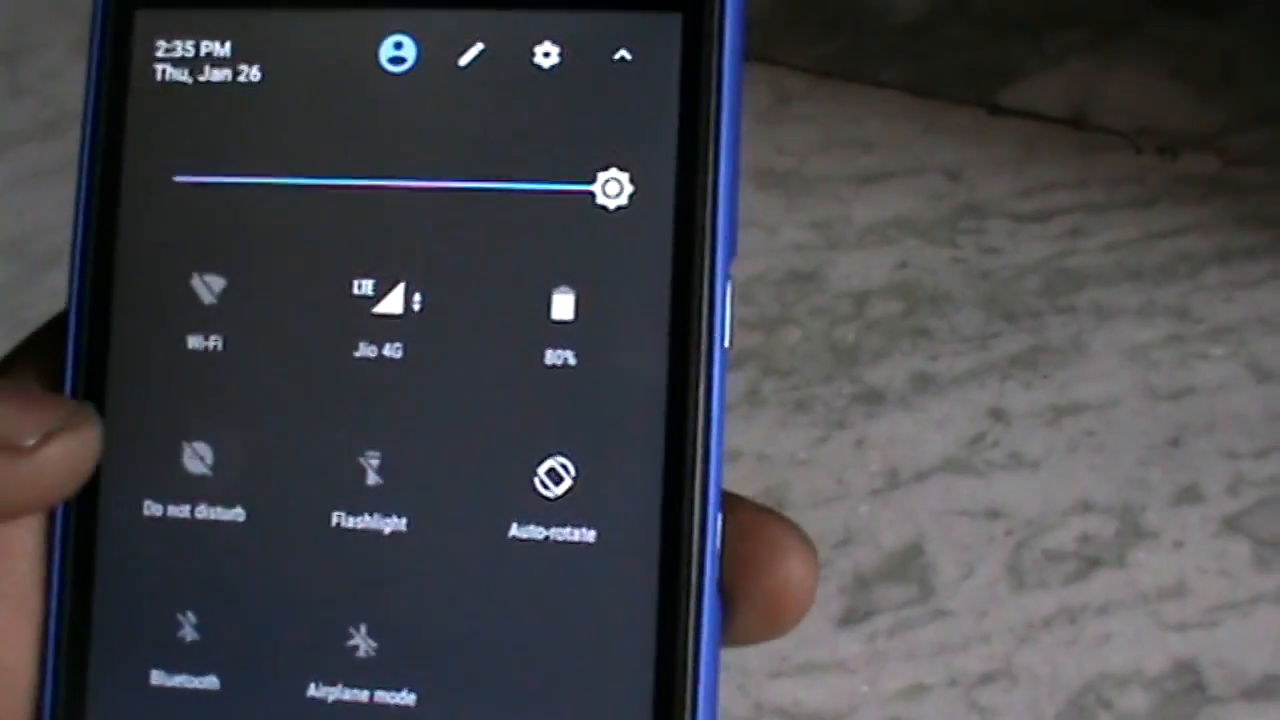
click(547, 56)
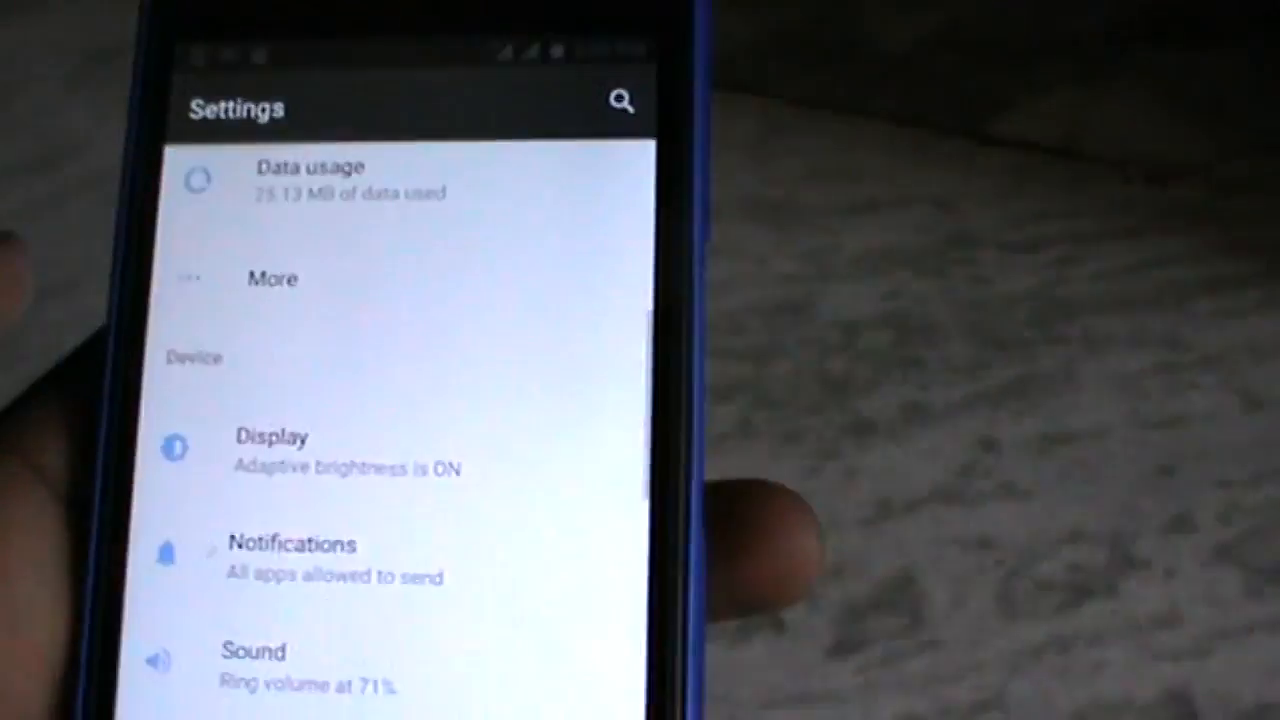
scroll(down, 3)
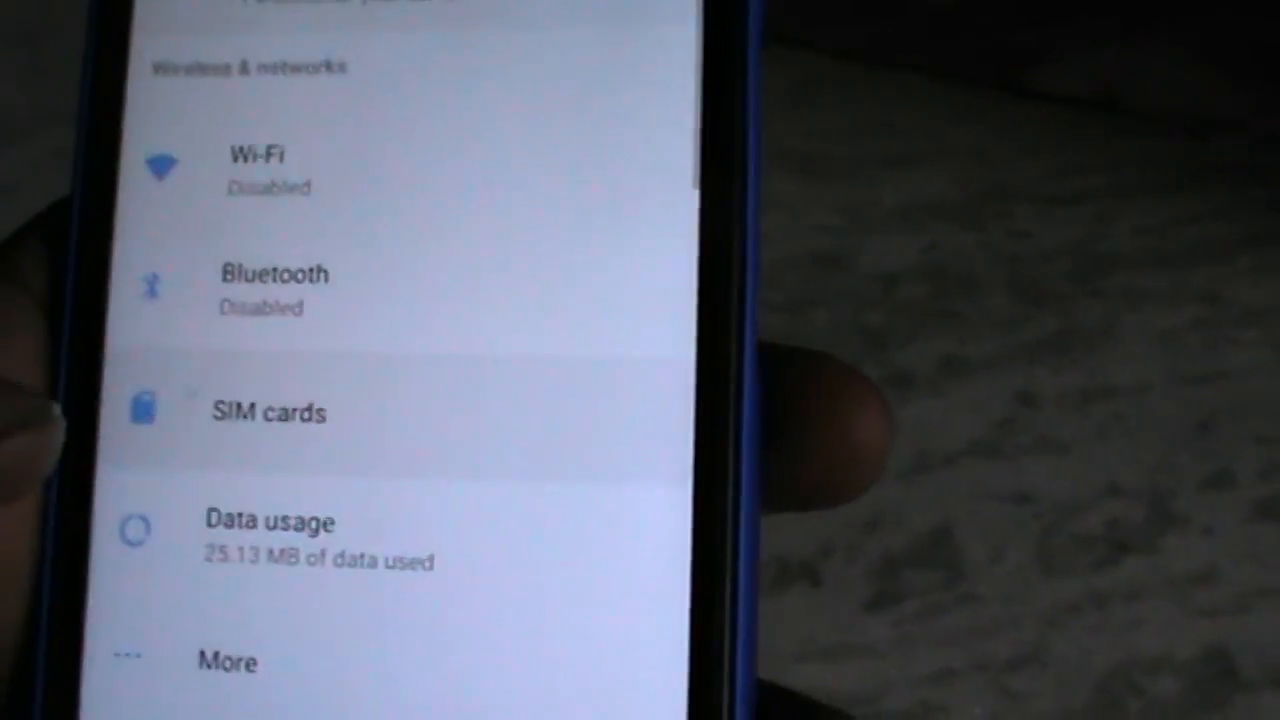
click(268, 411)
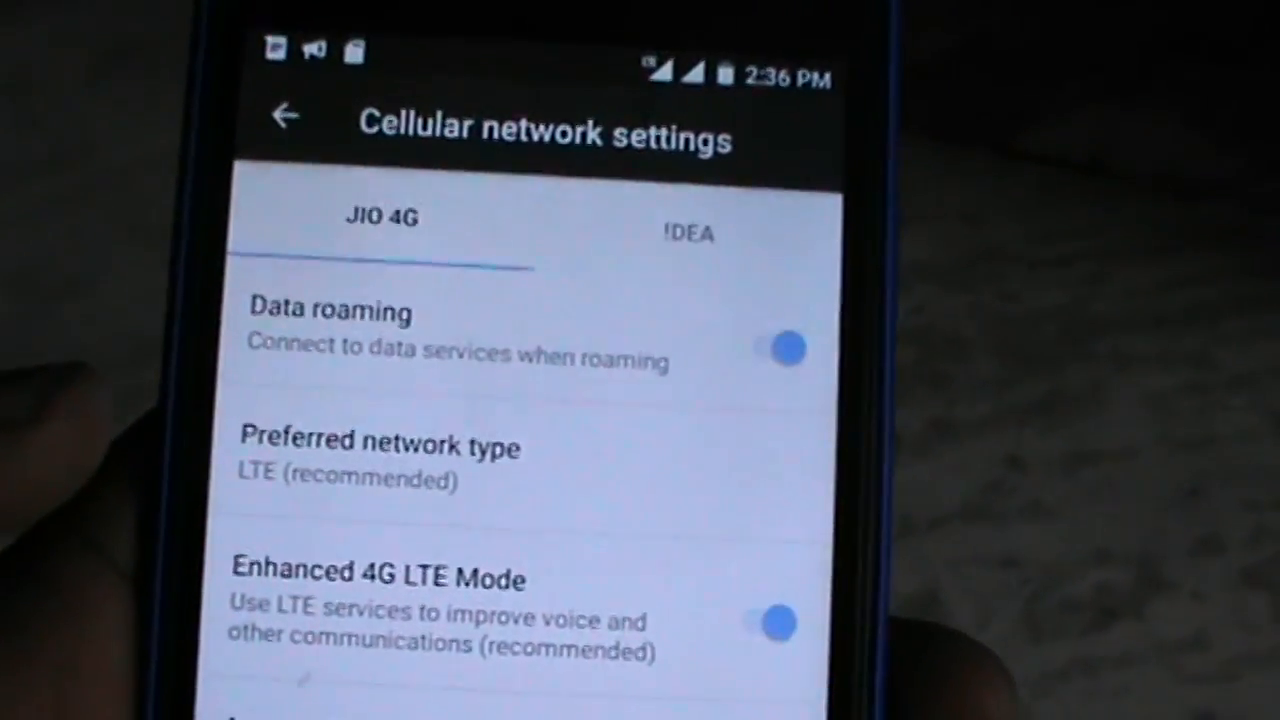
scroll(down, 3)
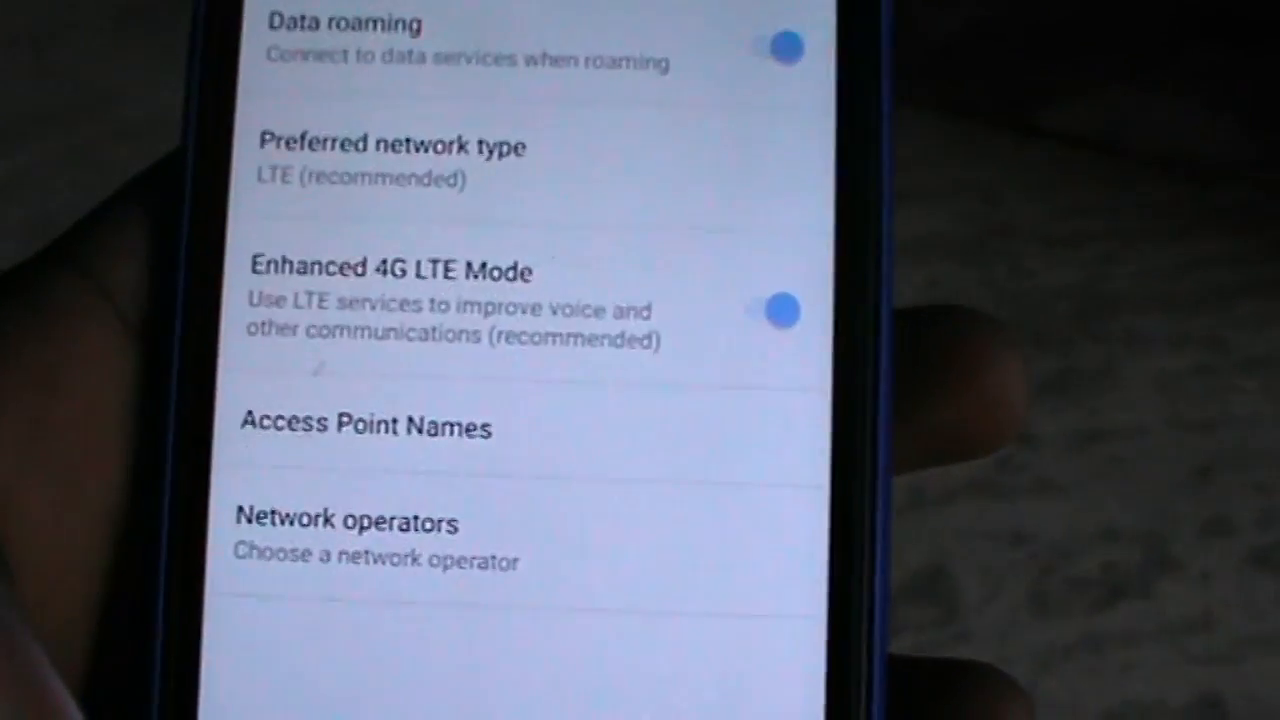
scroll(down, 3)
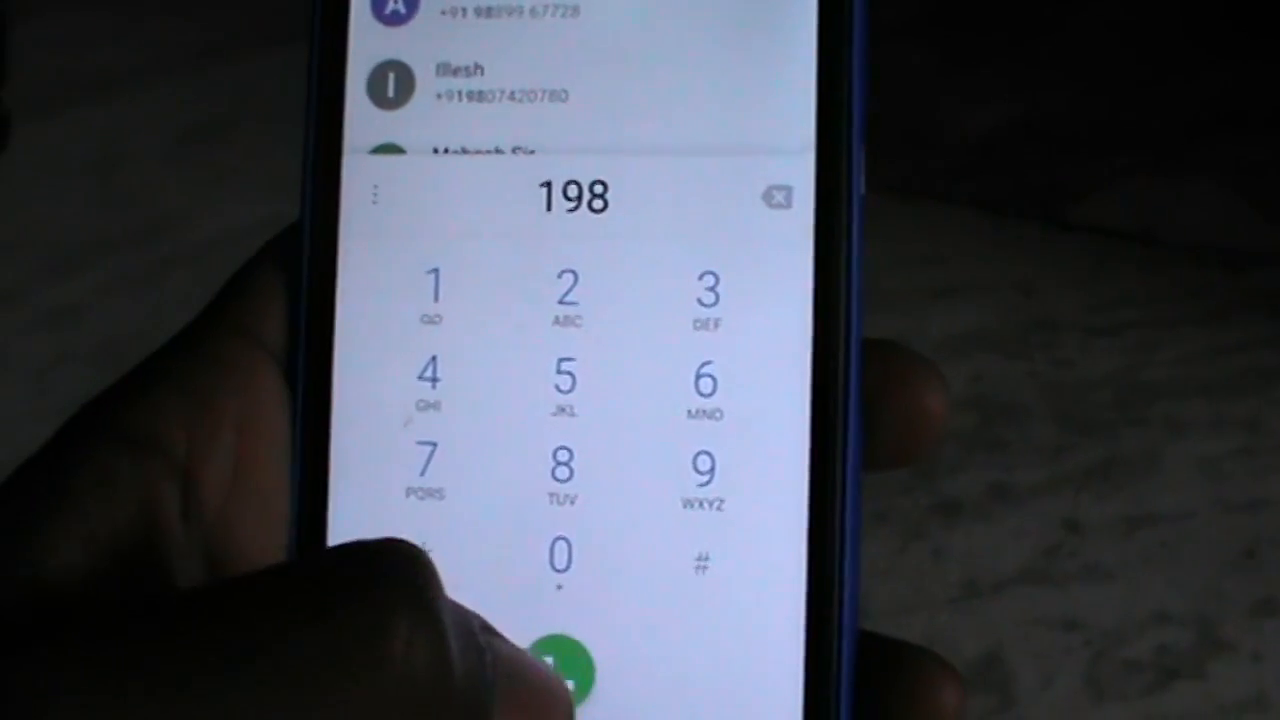
Enter test digits in the dialer, then launch Snapdragon Camera.
click(570, 670)
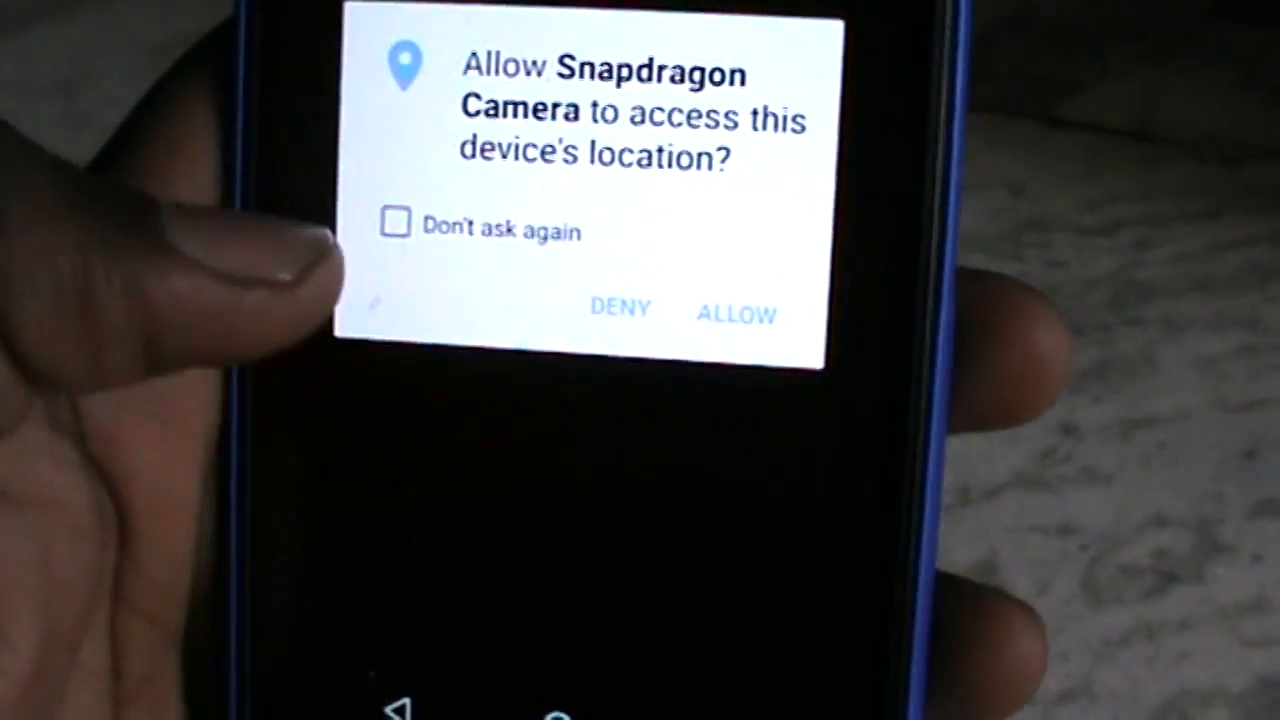
Allow the camera location access and dismiss the Snapdragon Camera tips.
click(397, 222)
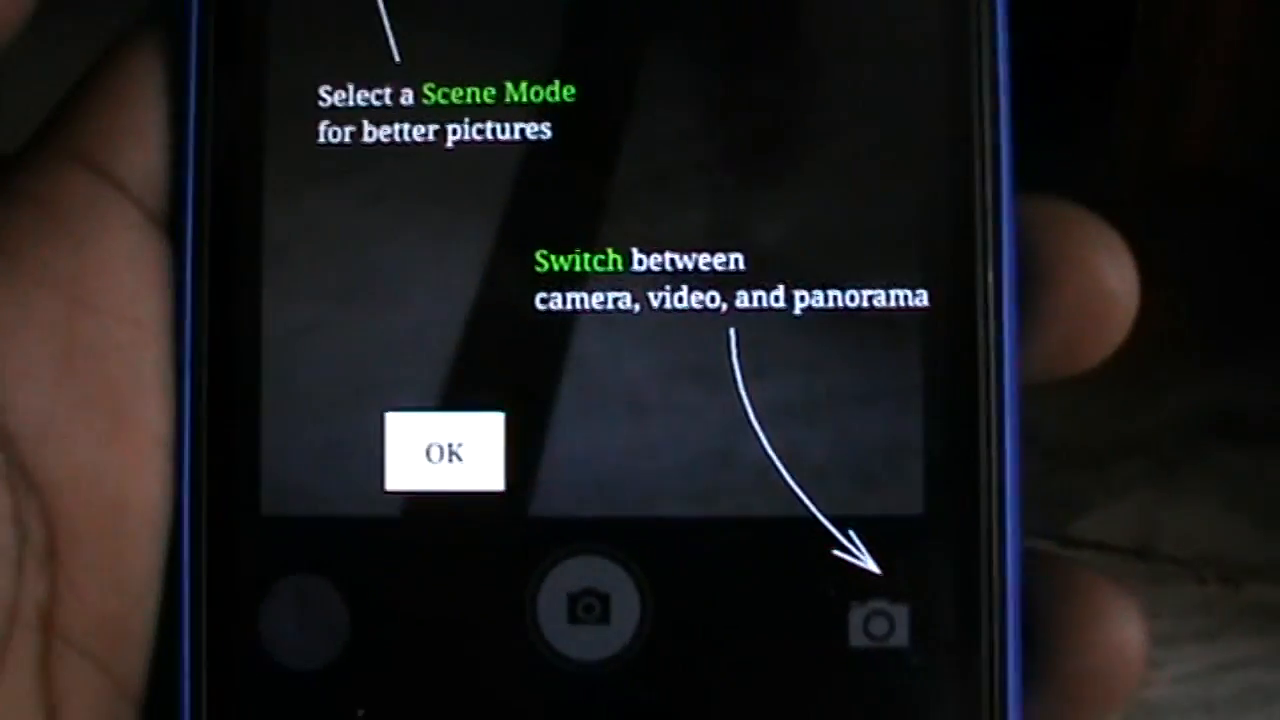
click(444, 451)
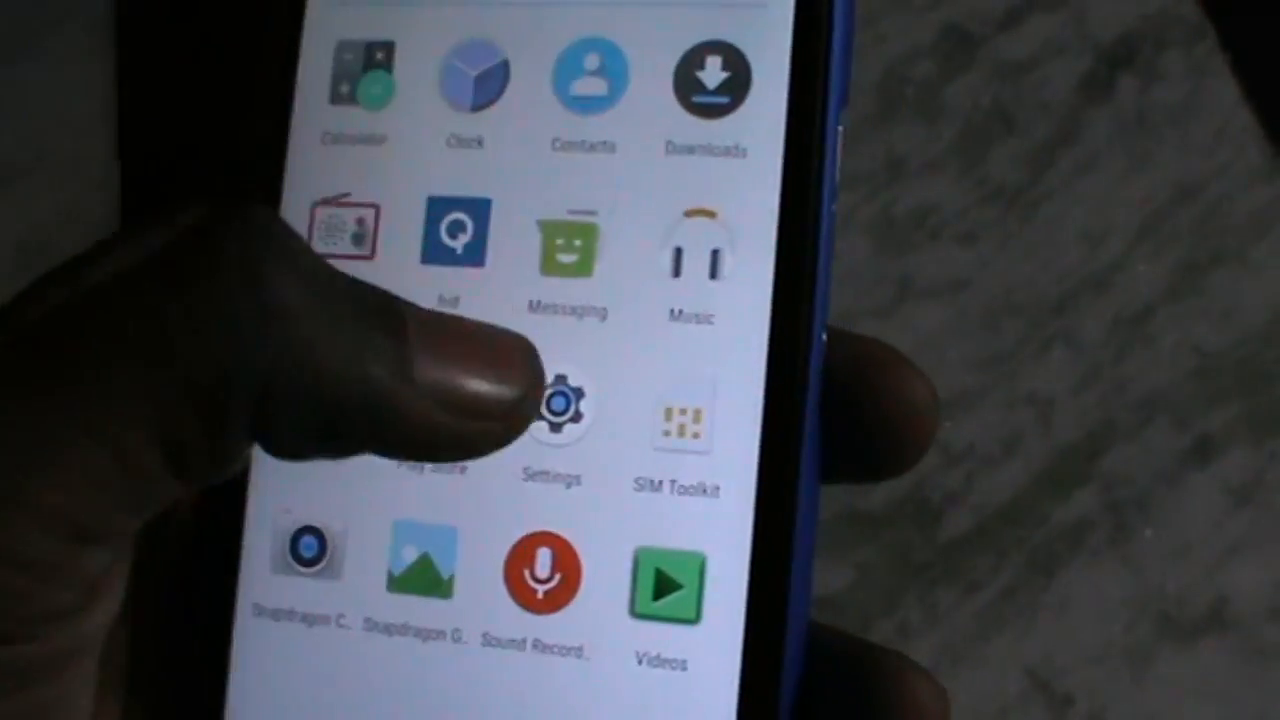
Browse Developer options in Settings, then search Play Store for 'pixel launcher'.
click(551, 410)
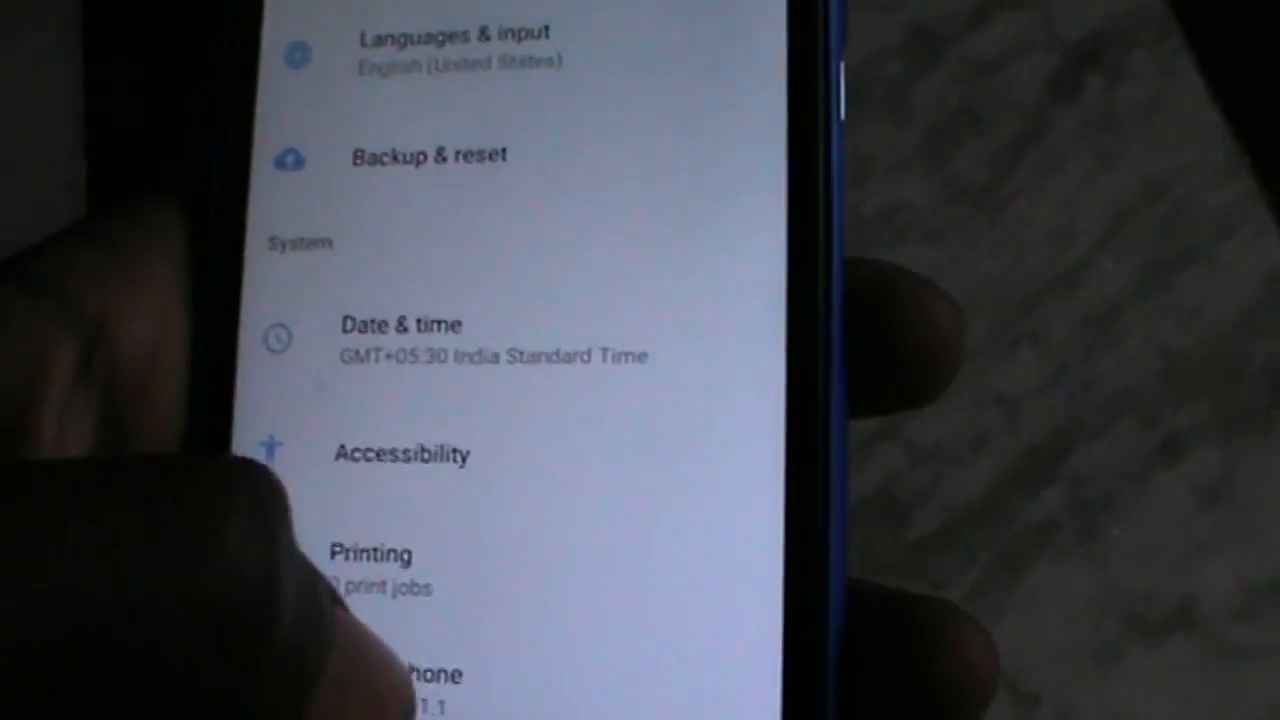
scroll(down, 3)
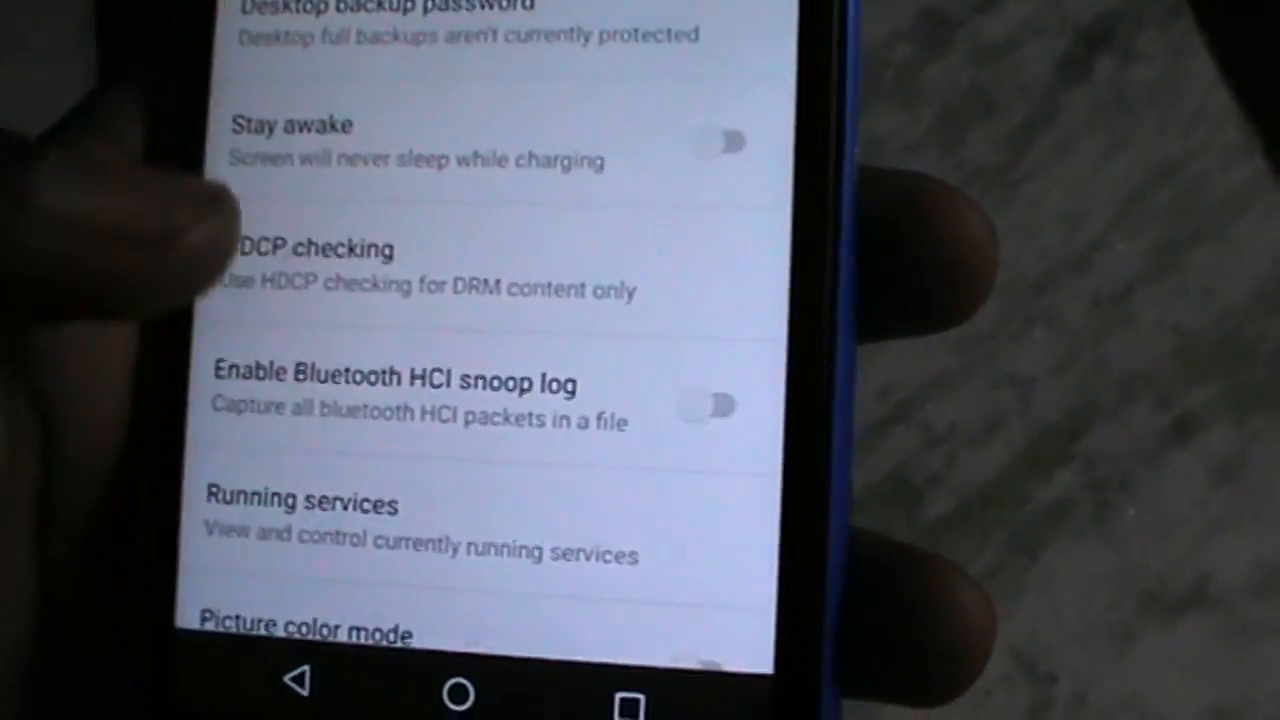
scroll(down, 3)
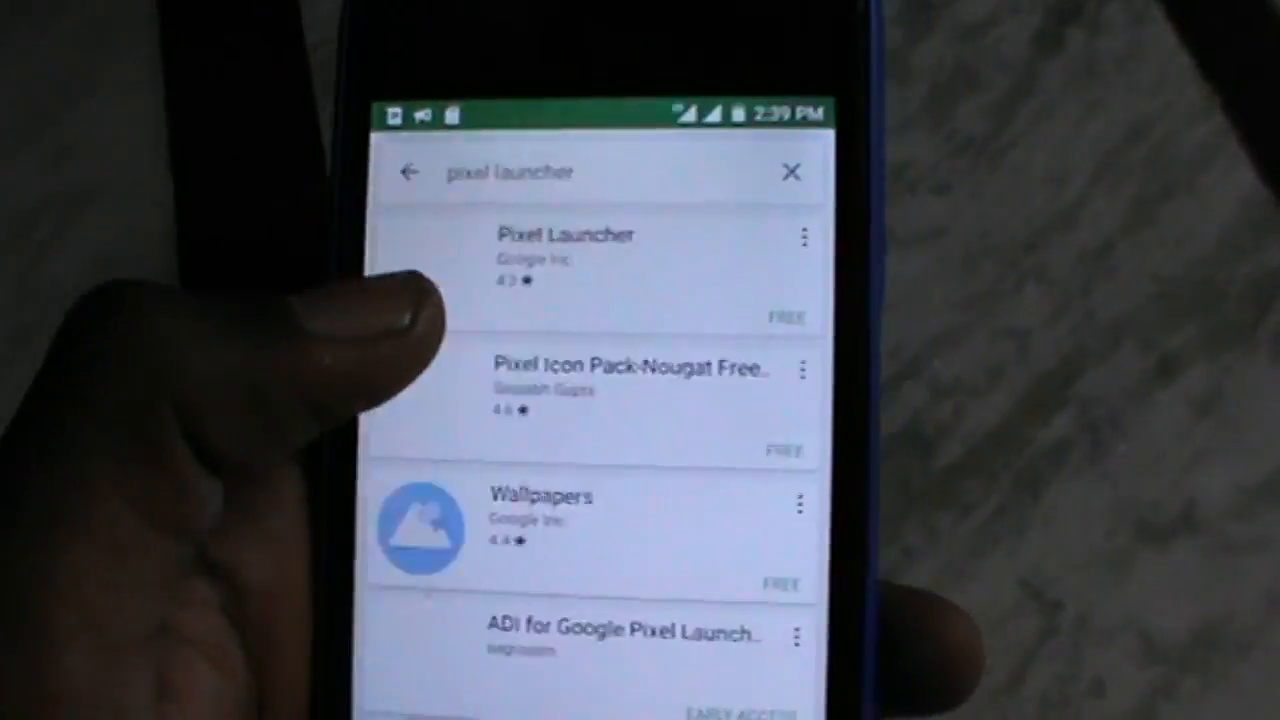
Search Play Store for 'google' and open the Google app listing.
click(565, 235)
text(goo)
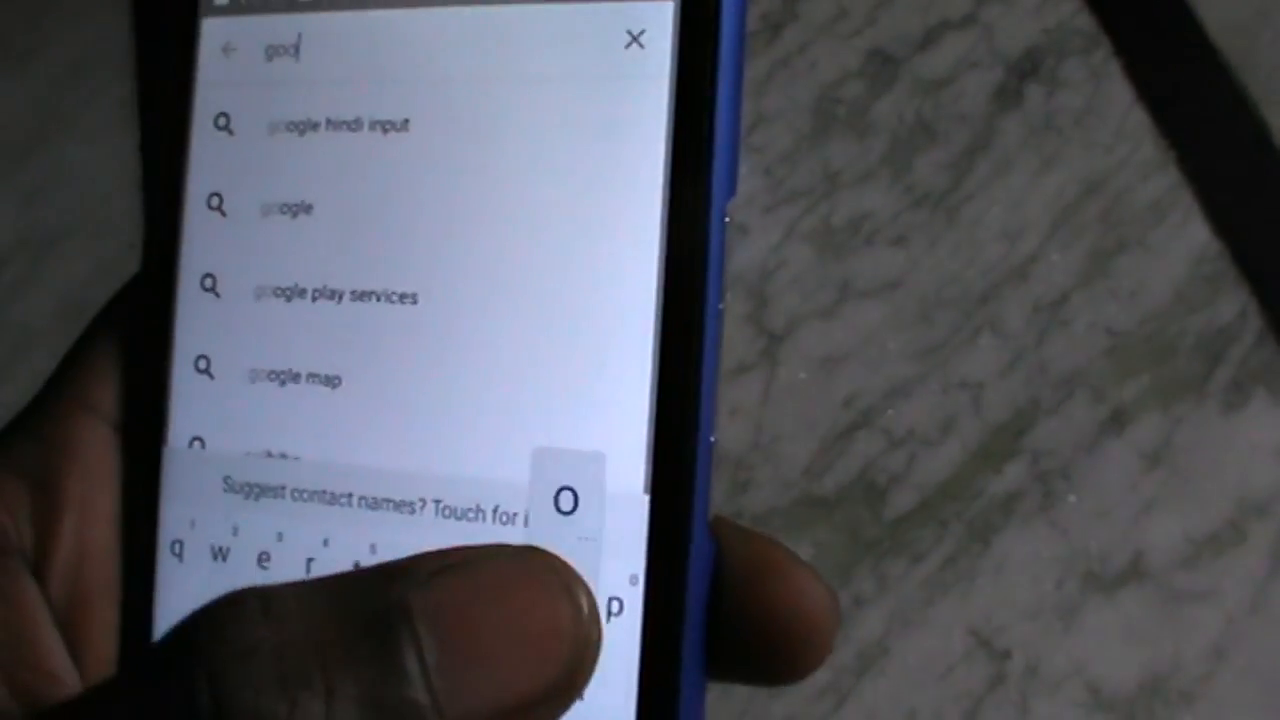
click(285, 208)
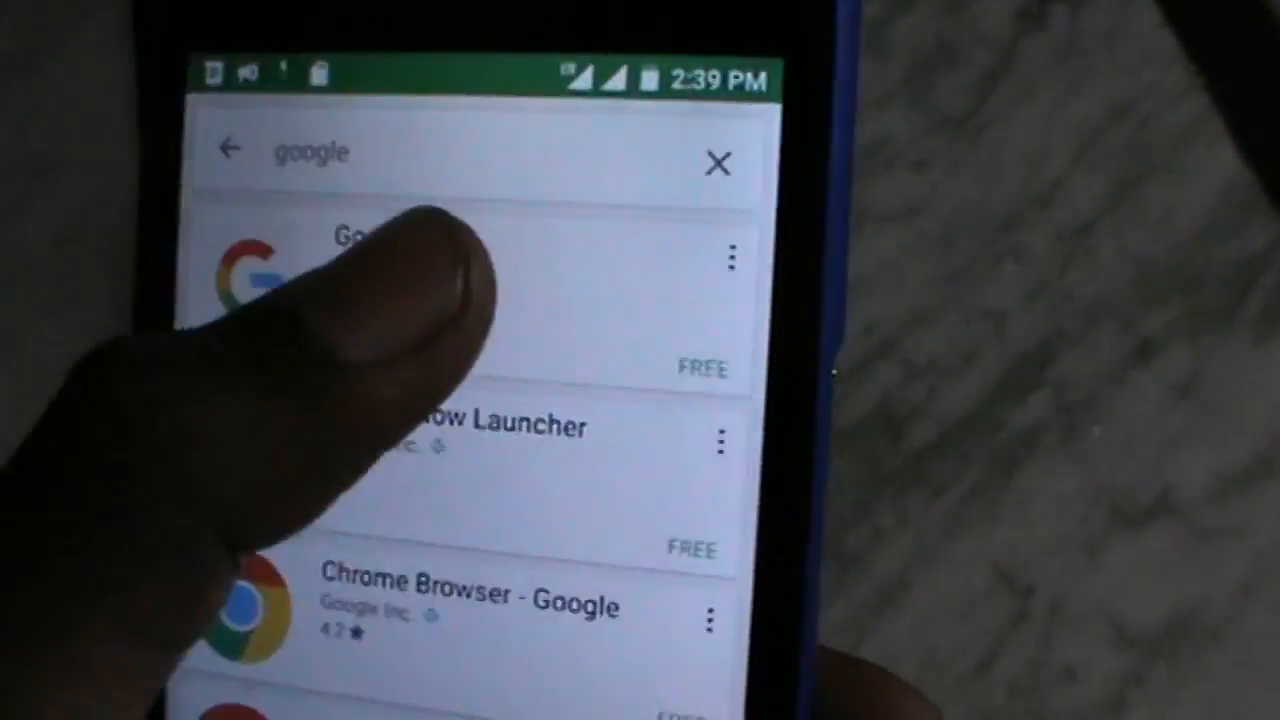
click(380, 270)
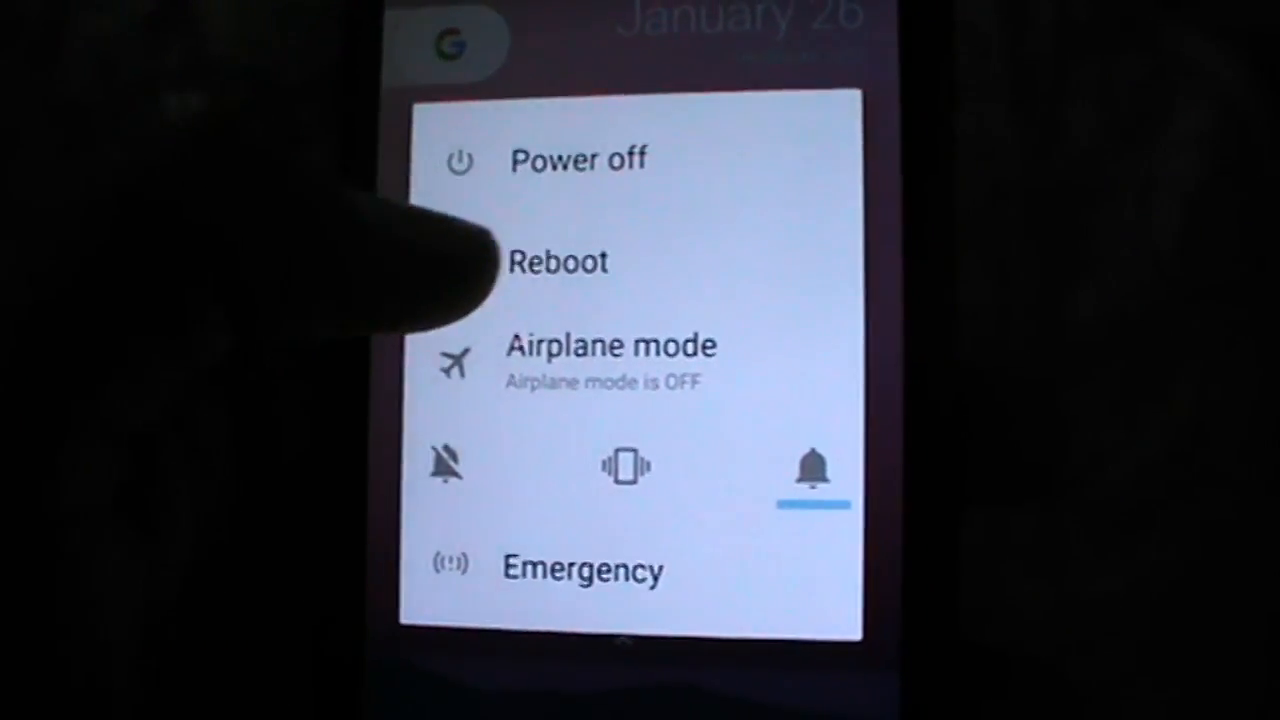
Reboot into TWRP and queue the zip file for flashing.
click(578, 159)
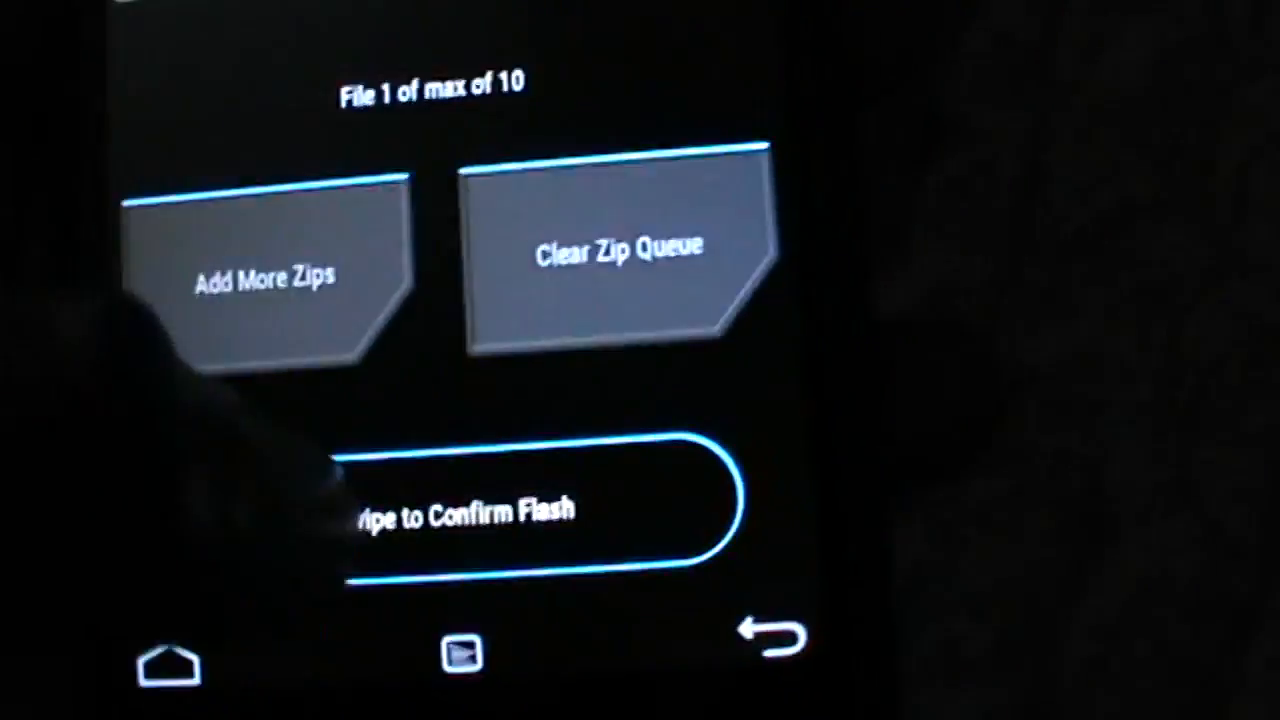
Flash the queued Pixel build.prop zip in TWRP and reboot into the system.
drag(370, 510, 700, 510)
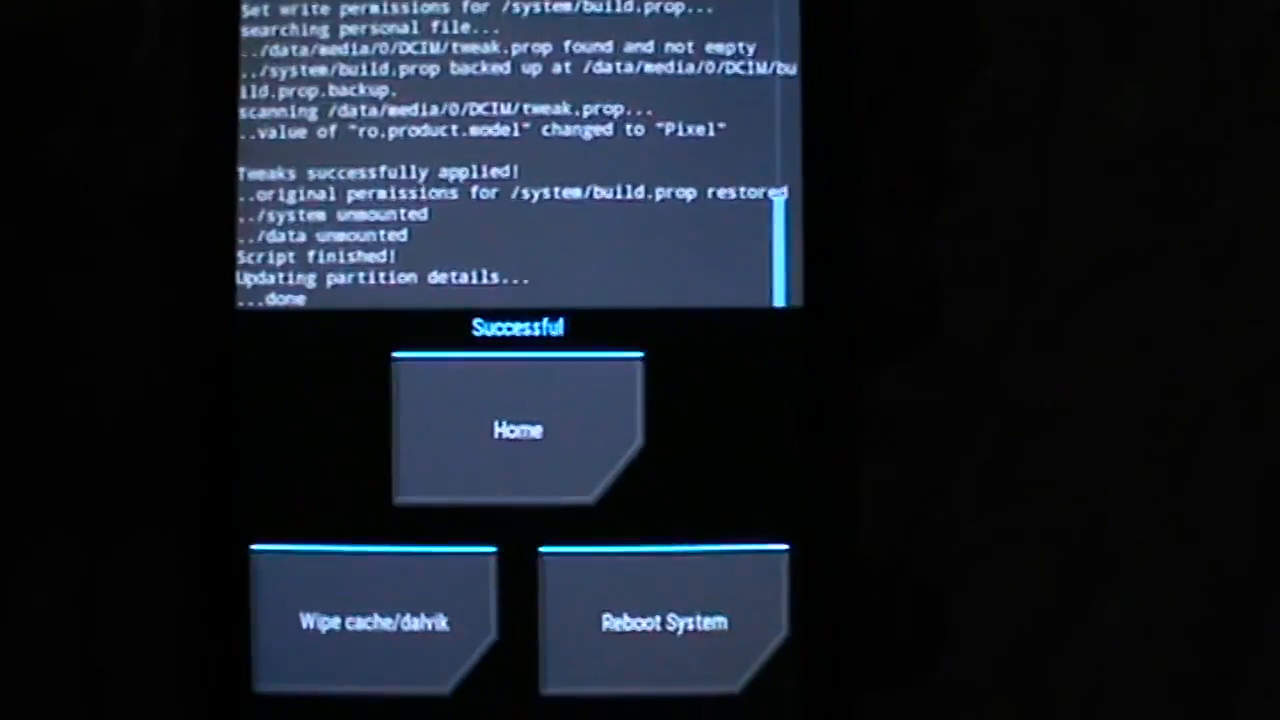
click(664, 621)
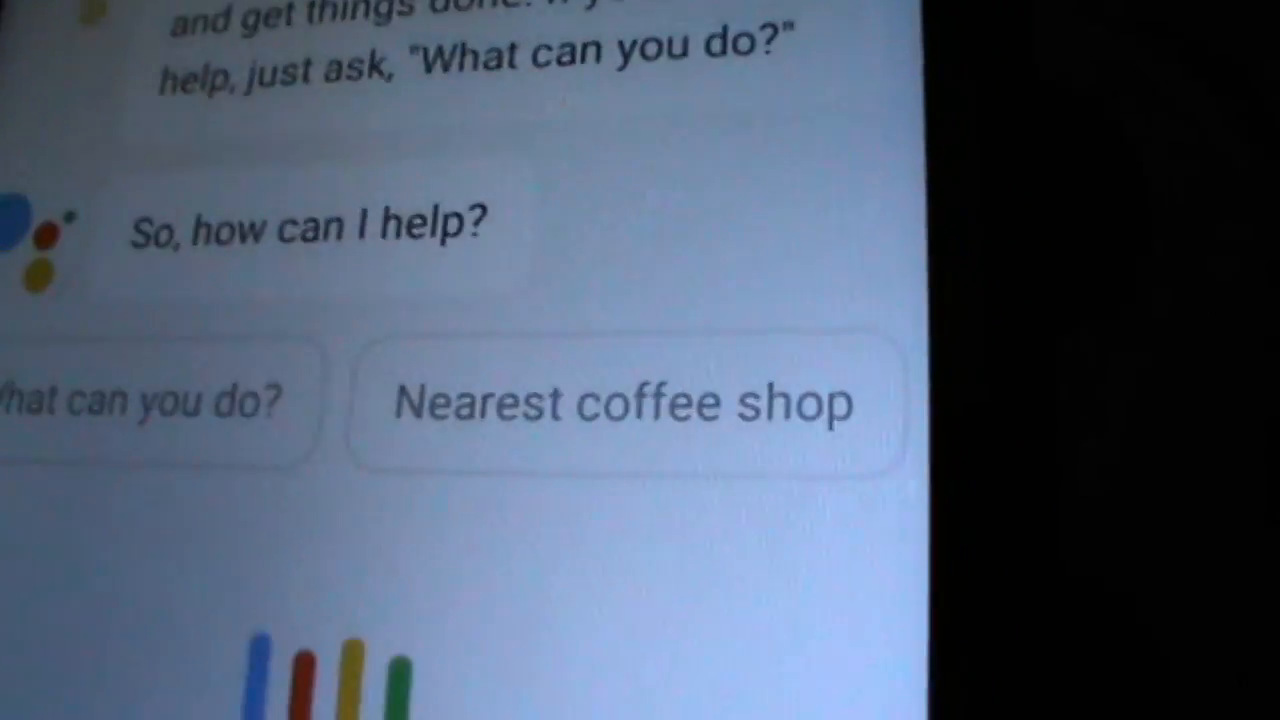
Ask Google Assistant "What can you do?" using the suggestion chip.
click(145, 405)
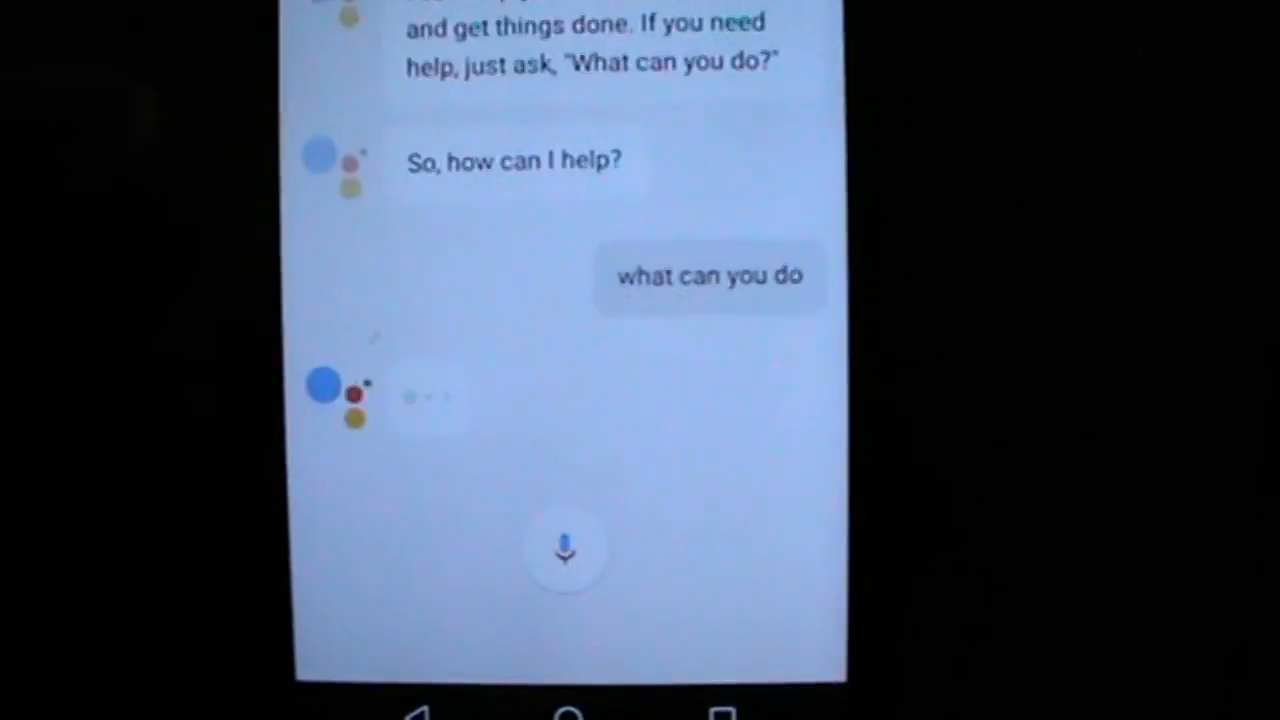